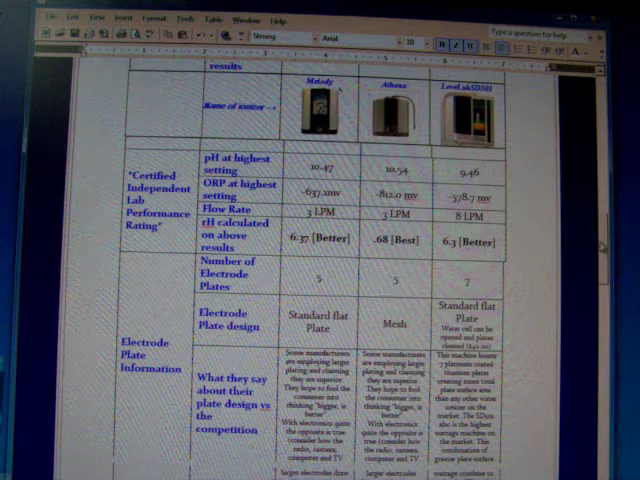
scroll(up, 3)
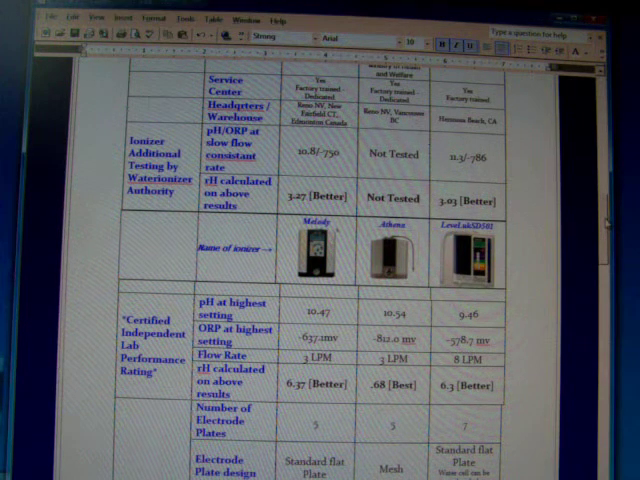
scroll(down, 3)
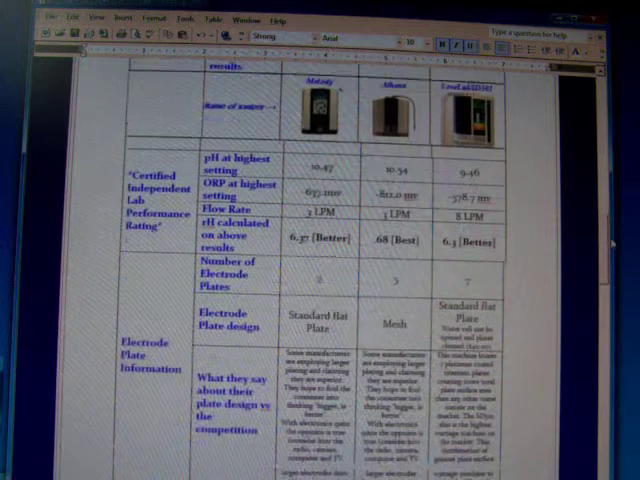
scroll(up, 3)
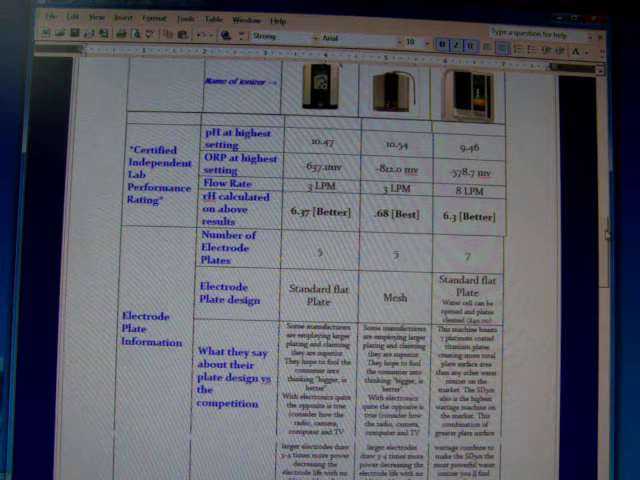
scroll(down, 3)
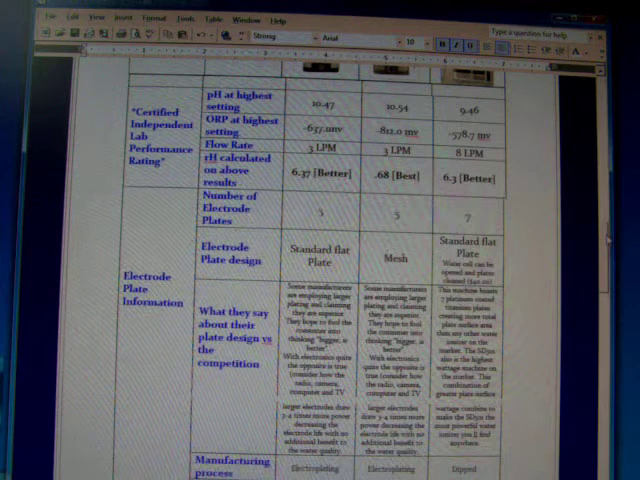
scroll(up, 3)
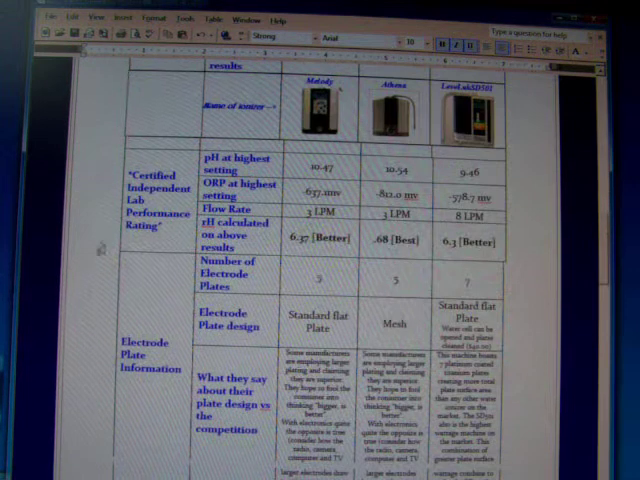